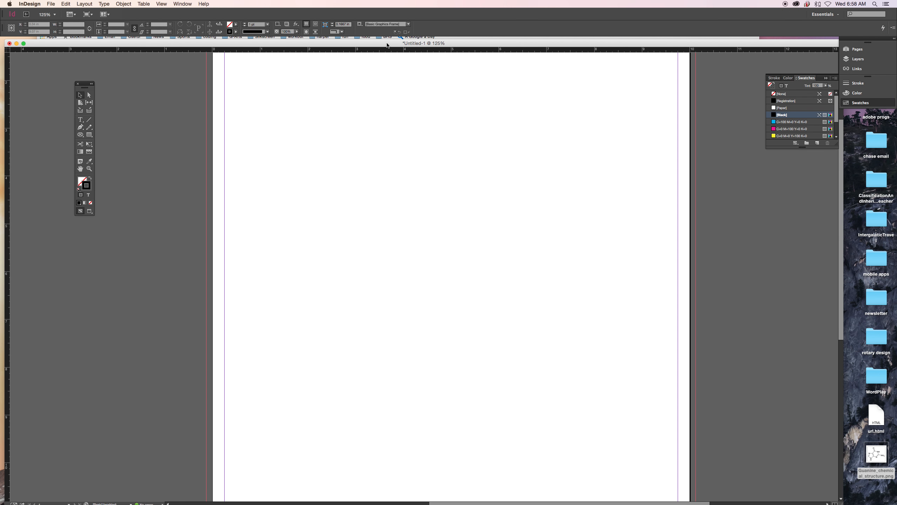
{"action": "mouse_move", "coordinate": [406, 194]}
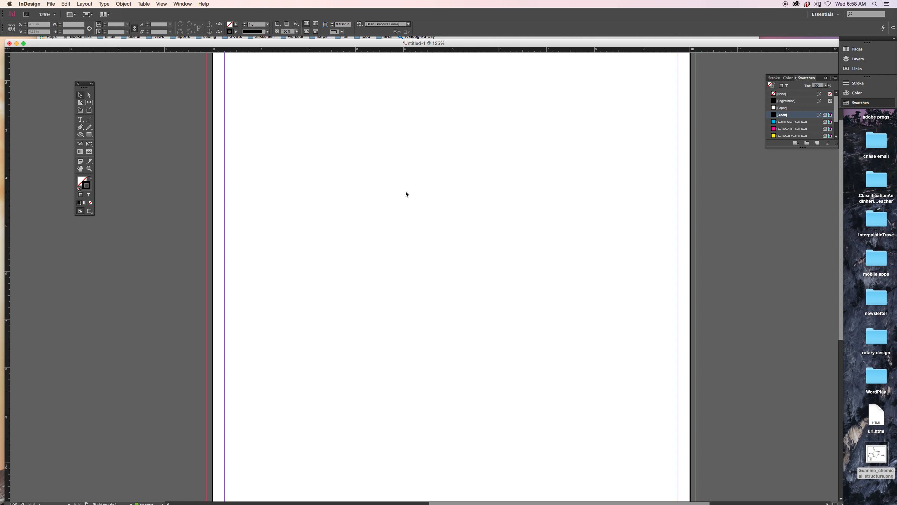
{"action": "mouse_move", "coordinate": [322, 39]}
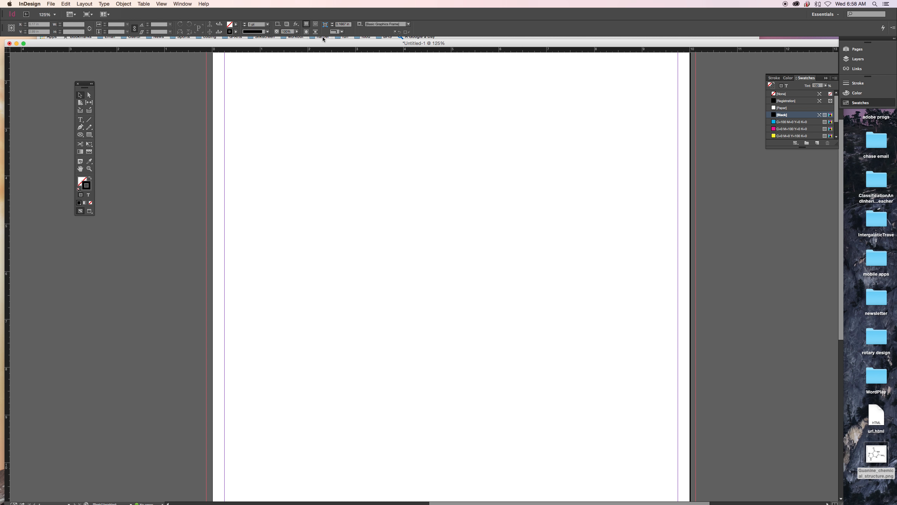
{"action": "mouse_move", "coordinate": [323, 47]}
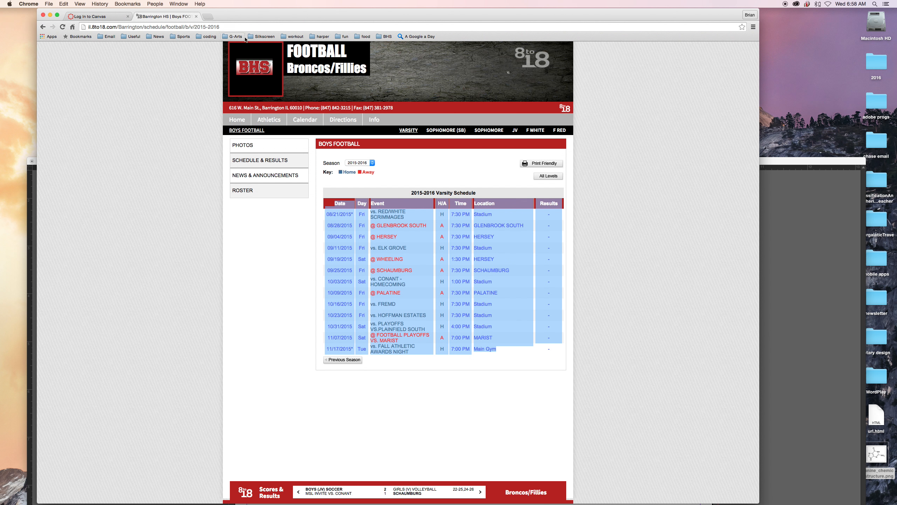
{"action": "mouse_move", "coordinate": [436, 267]}
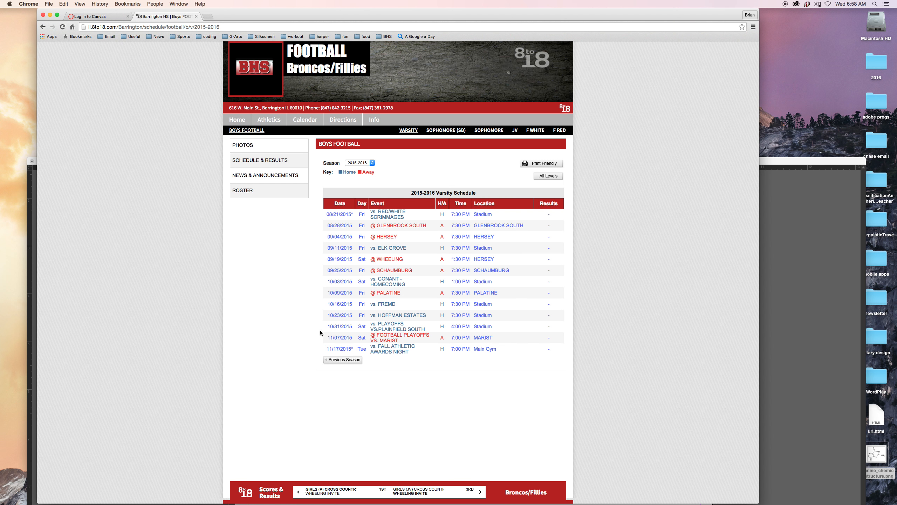
{"action": "mouse_move", "coordinate": [626, 306]}
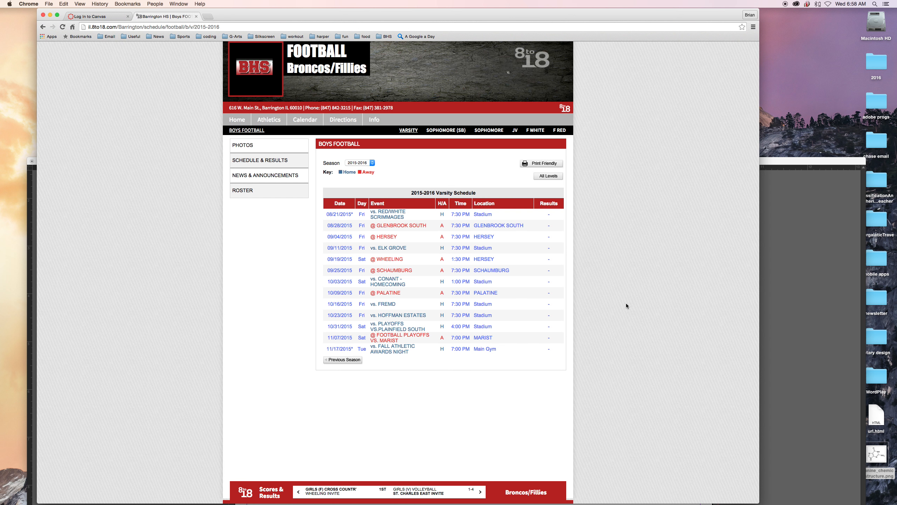
{"action": "mouse_move", "coordinate": [596, 419]}
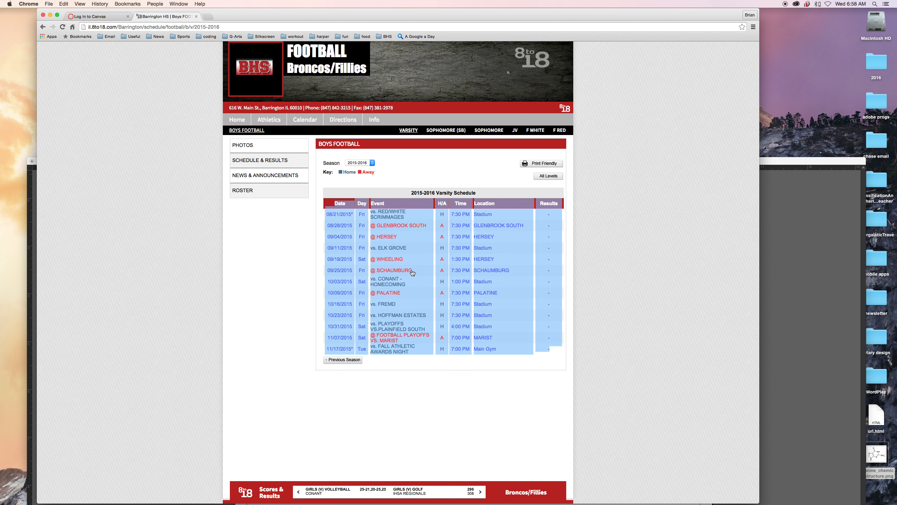
{"action": "mouse_move", "coordinate": [517, 341]}
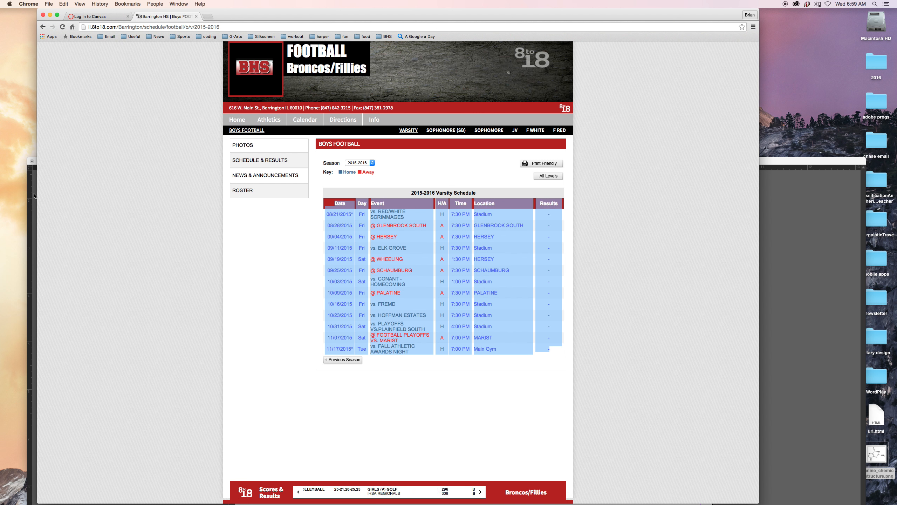
Paste the varsity schedule into the InDesign frame and toggle hidden characters so tab and paragraph marks show
{"action": "left_click", "coordinate": [11, 4]}
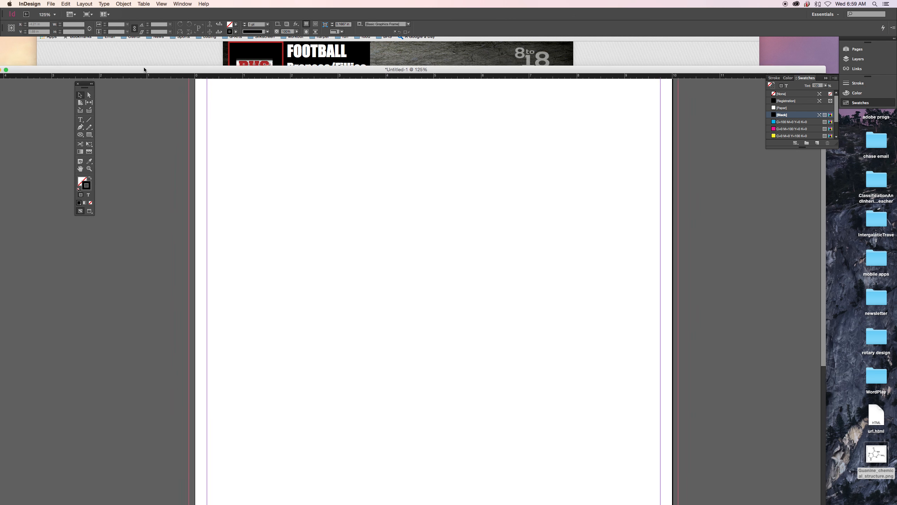
{"action": "left_click", "coordinate": [80, 119]}
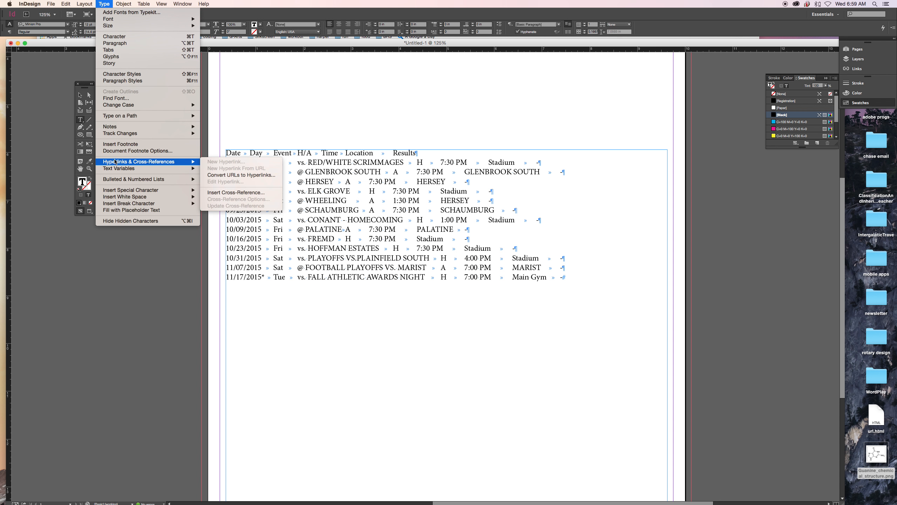
{"action": "mouse_move", "coordinate": [130, 220]}
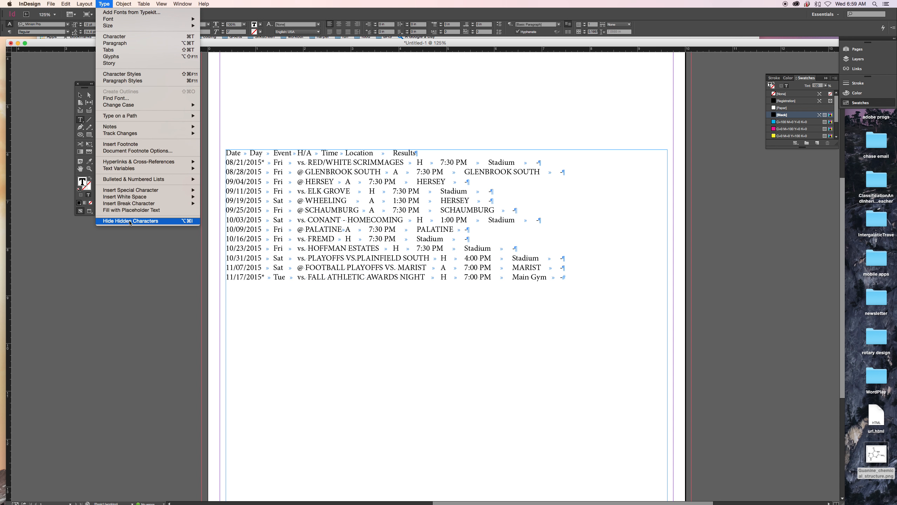
{"action": "mouse_move", "coordinate": [138, 228]}
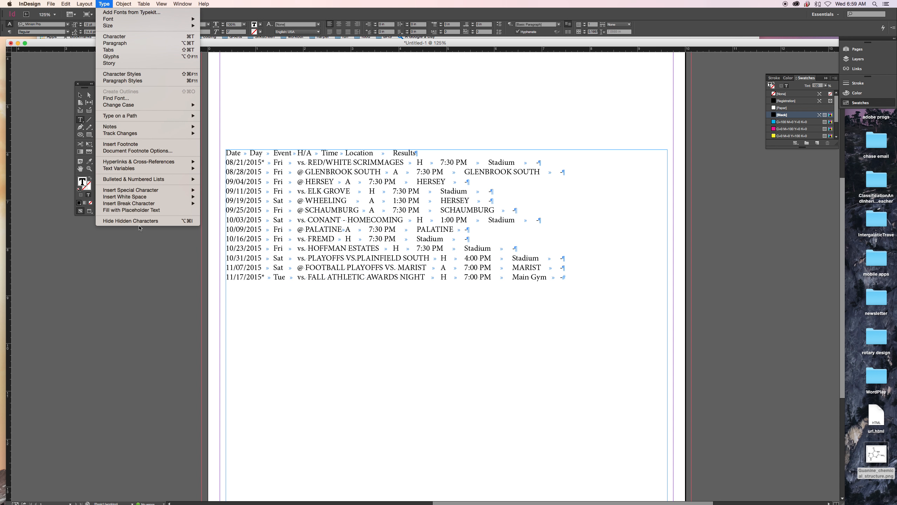
{"action": "left_click", "coordinate": [129, 220]}
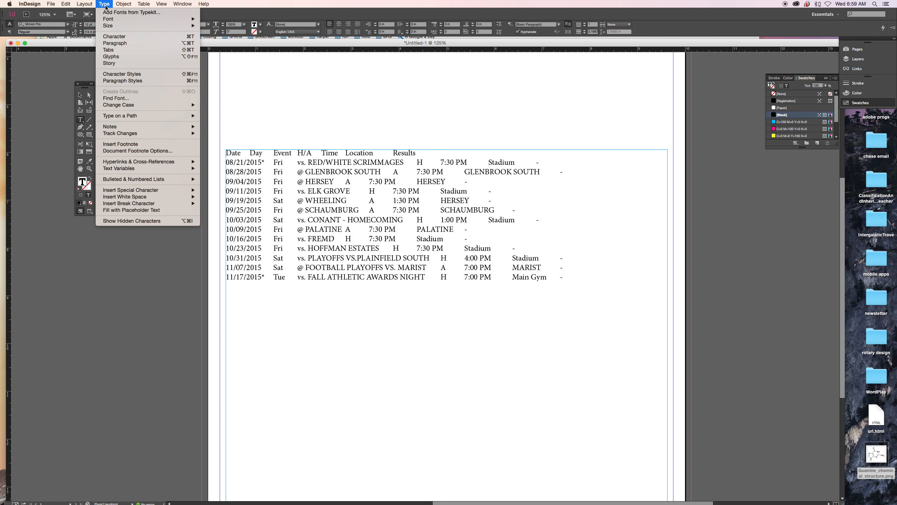
{"action": "left_click", "coordinate": [131, 220]}
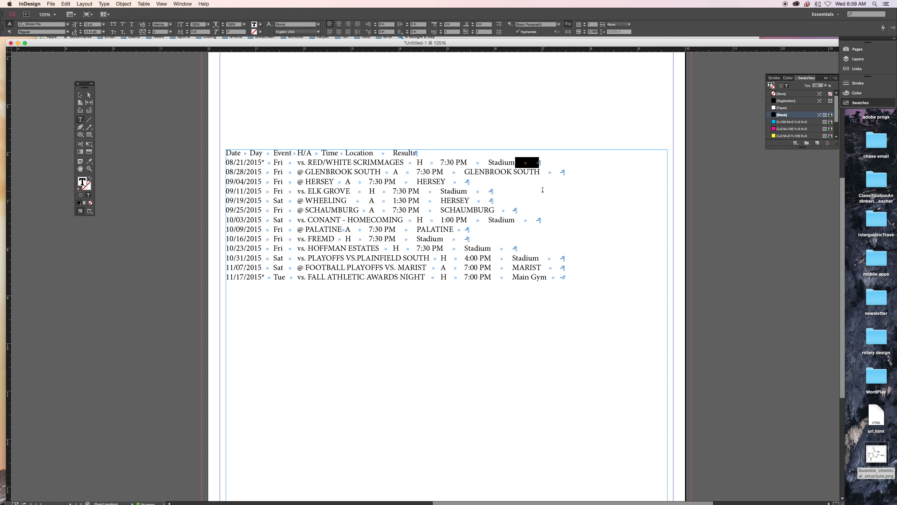
Use Find/Change with Search set to Document to strip every trailing tab at once
{"action": "left_click", "coordinate": [65, 4]}
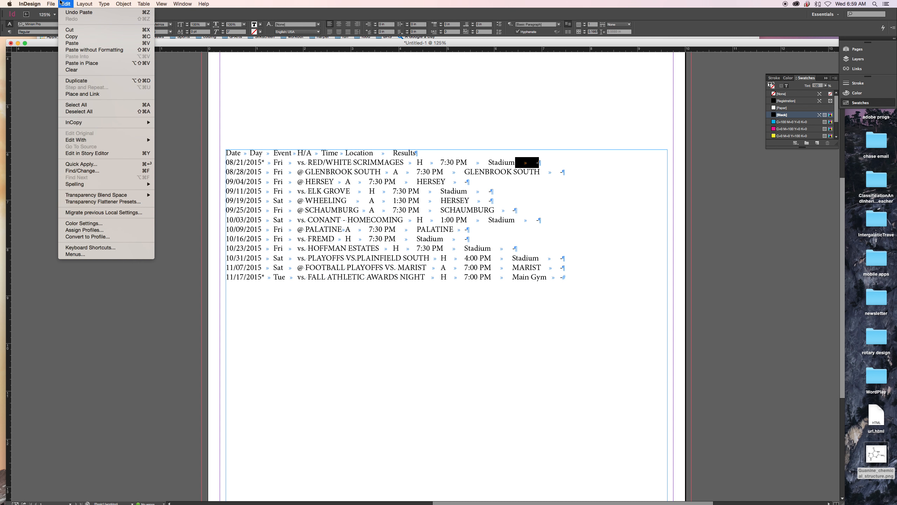
{"action": "mouse_move", "coordinate": [105, 184]}
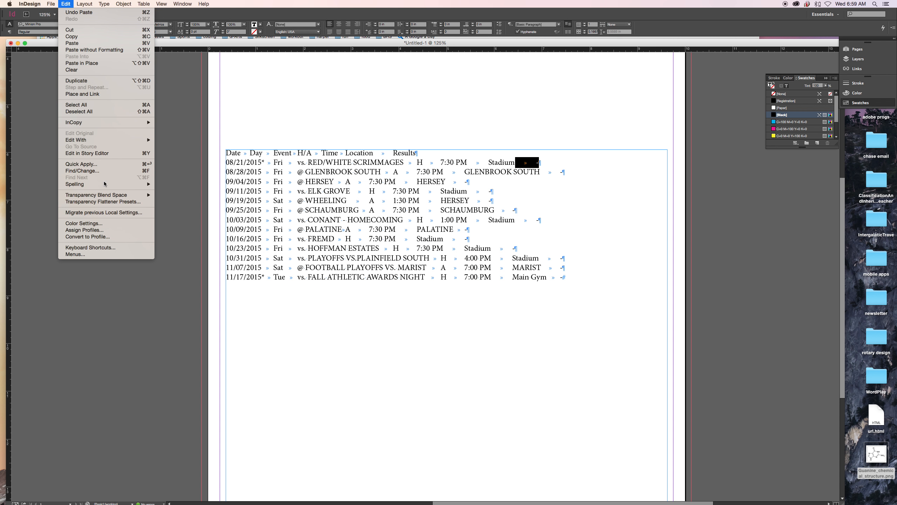
{"action": "mouse_move", "coordinate": [83, 170]}
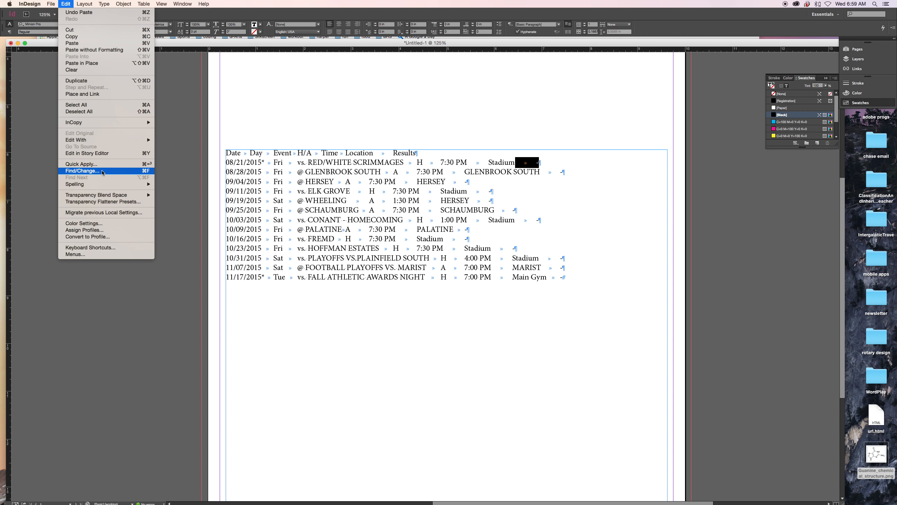
{"action": "left_click", "coordinate": [82, 170]}
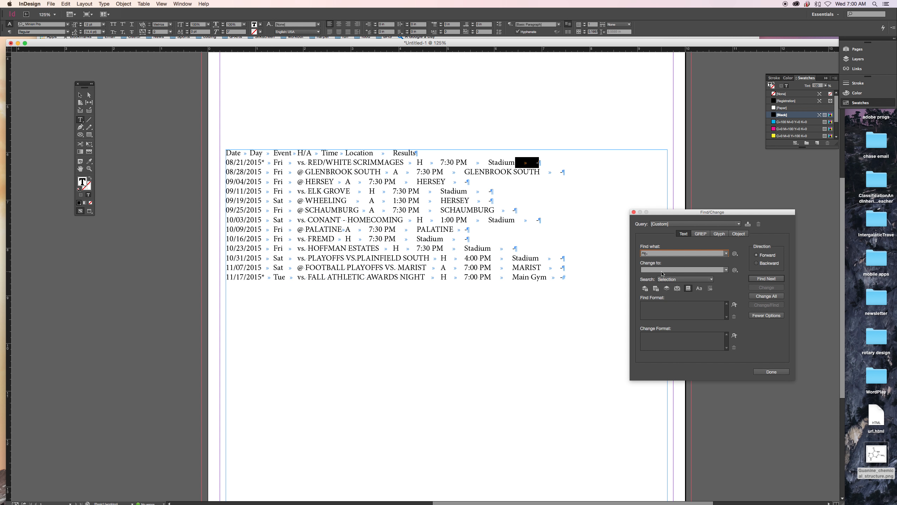
{"action": "left_click", "coordinate": [680, 269]}
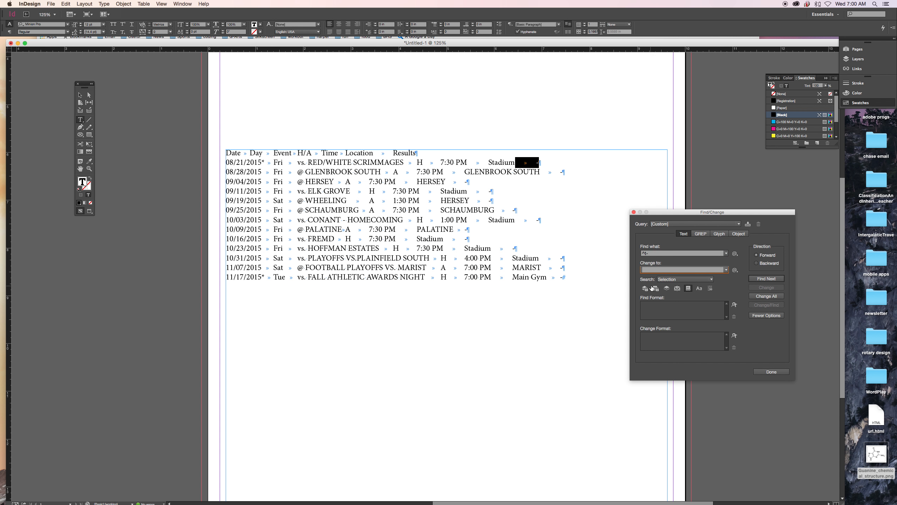
{"action": "left_click", "coordinate": [685, 278]}
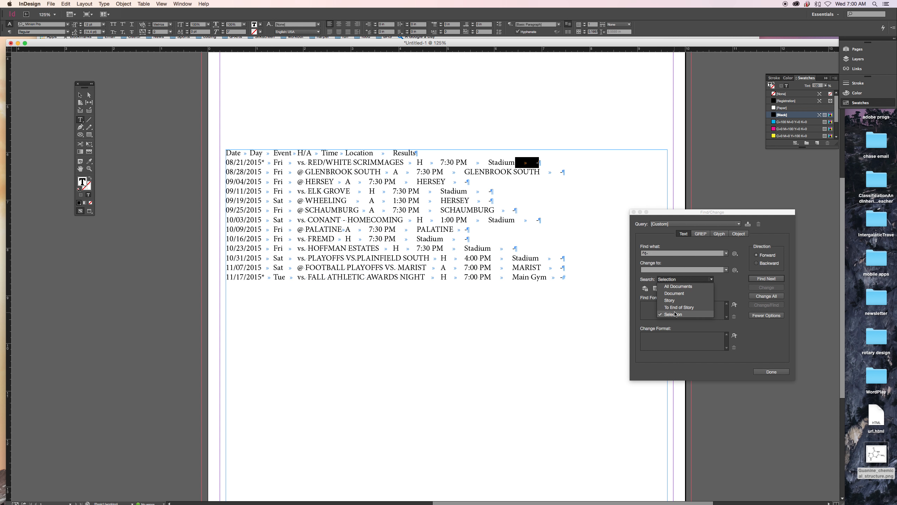
{"action": "left_click", "coordinate": [674, 293]}
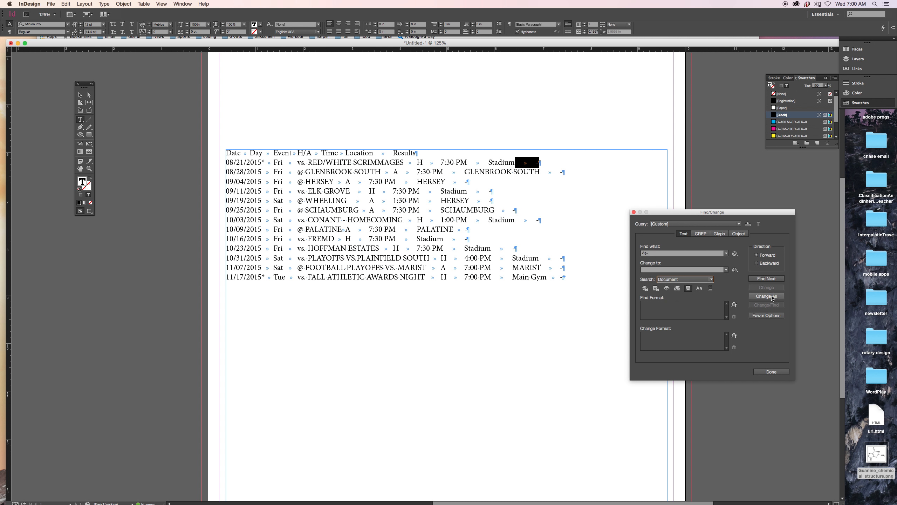
{"action": "left_click", "coordinate": [766, 296]}
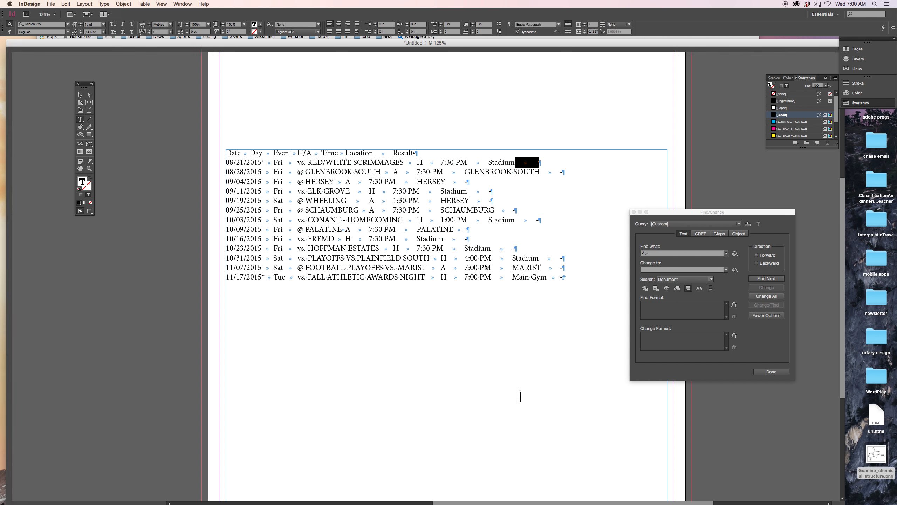
{"action": "left_click", "coordinate": [766, 296]}
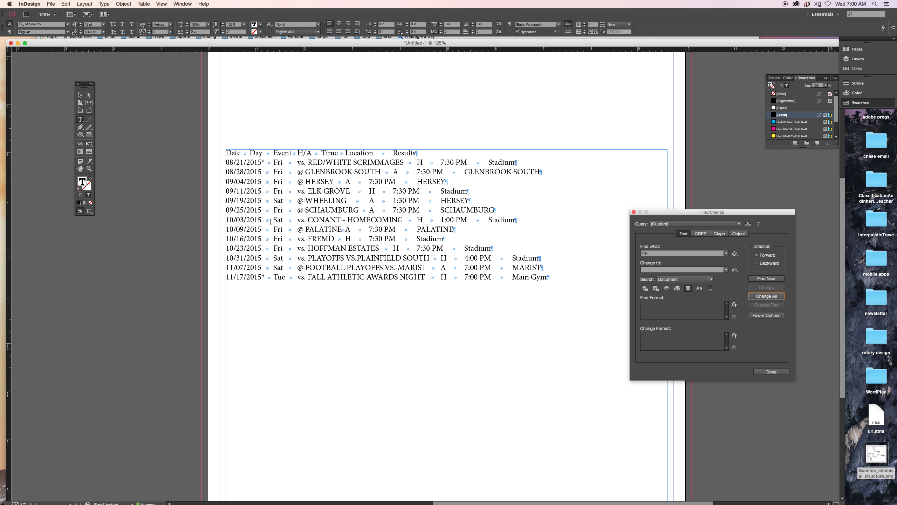
Find /2015, replace with nothing and Change All to clean all 13 dates
{"action": "left_click", "coordinate": [680, 253]}
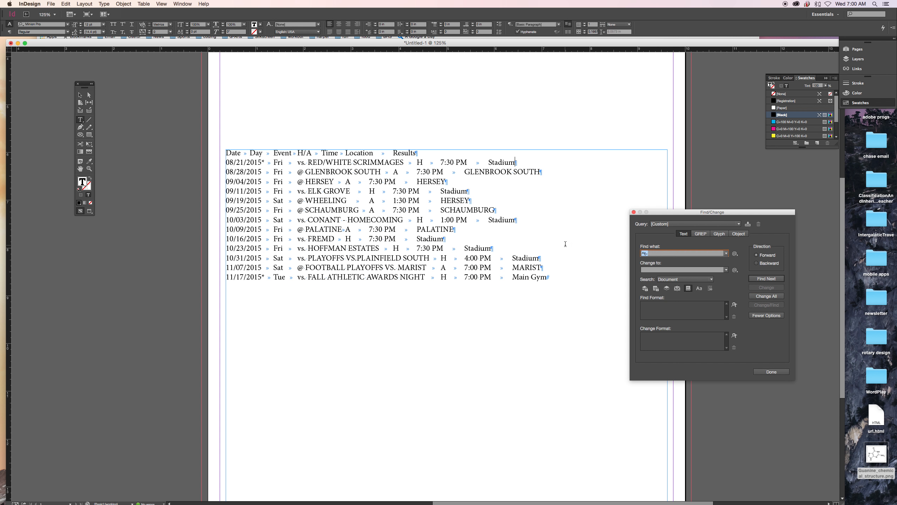
{"action": "type", "text": "/2015"}
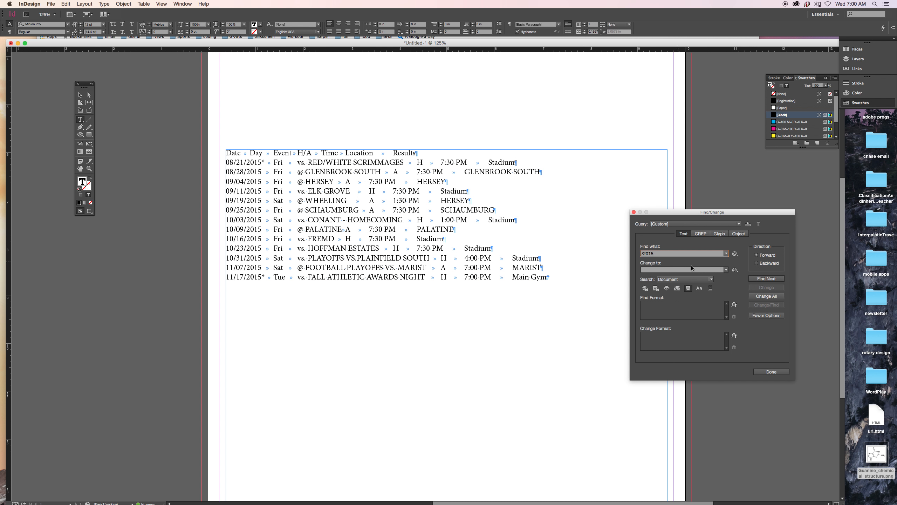
{"action": "left_click", "coordinate": [766, 296]}
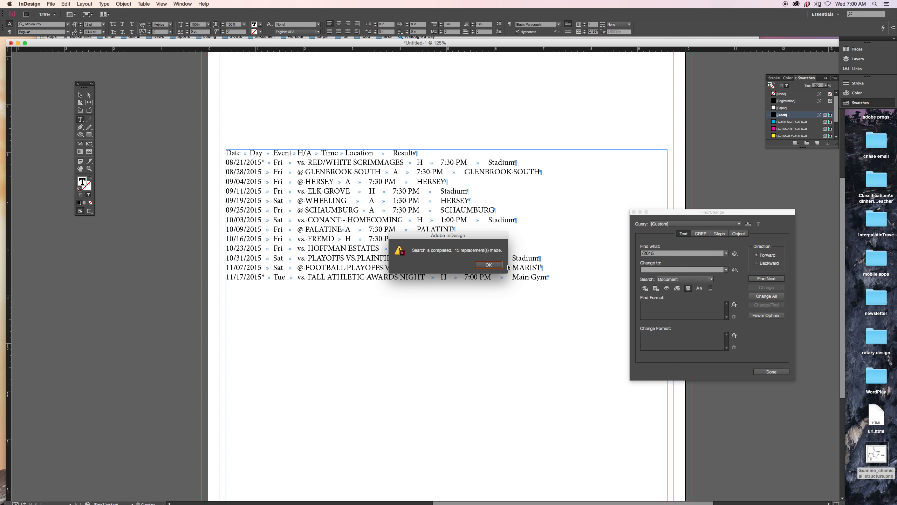
{"action": "left_click", "coordinate": [488, 263]}
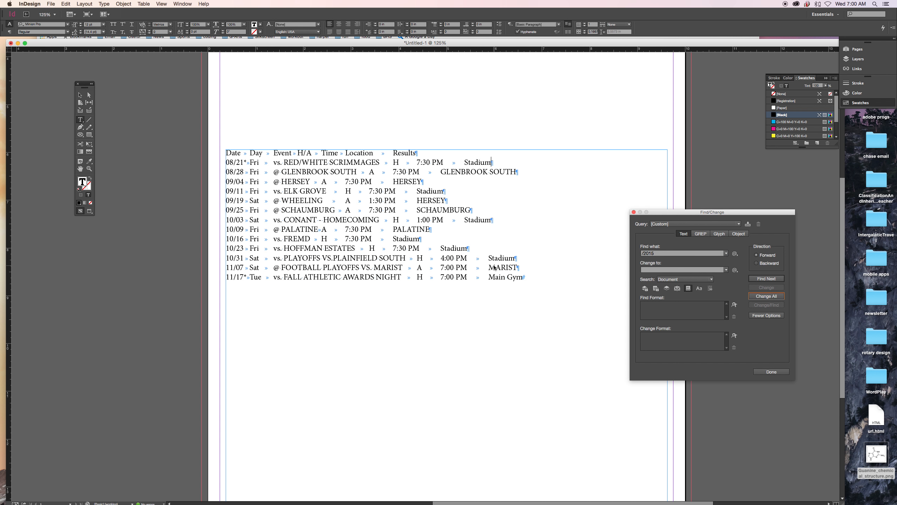
{"action": "mouse_move", "coordinate": [483, 270]}
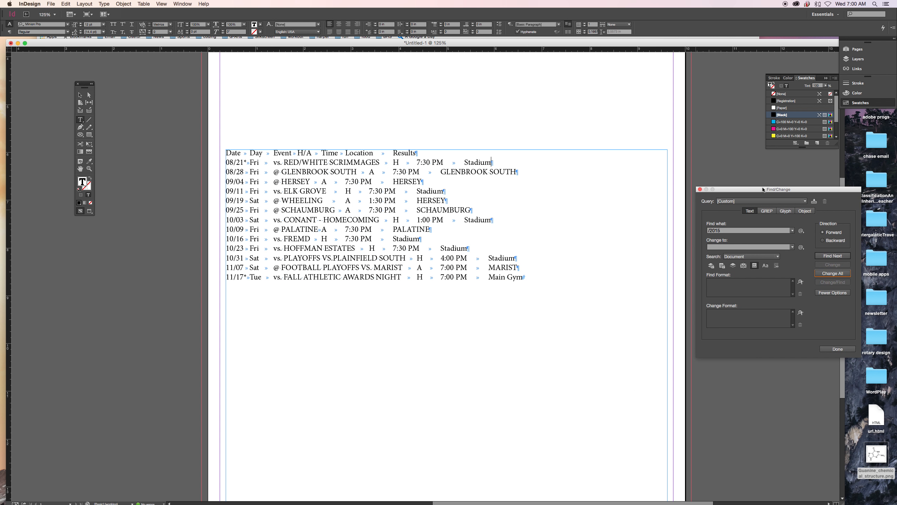
{"action": "mouse_move", "coordinate": [246, 236]}
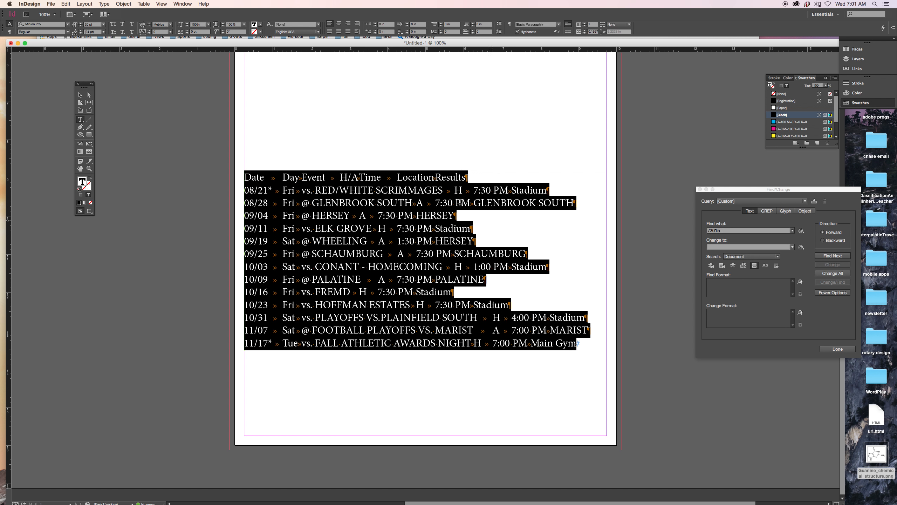
{"action": "mouse_move", "coordinate": [271, 167]}
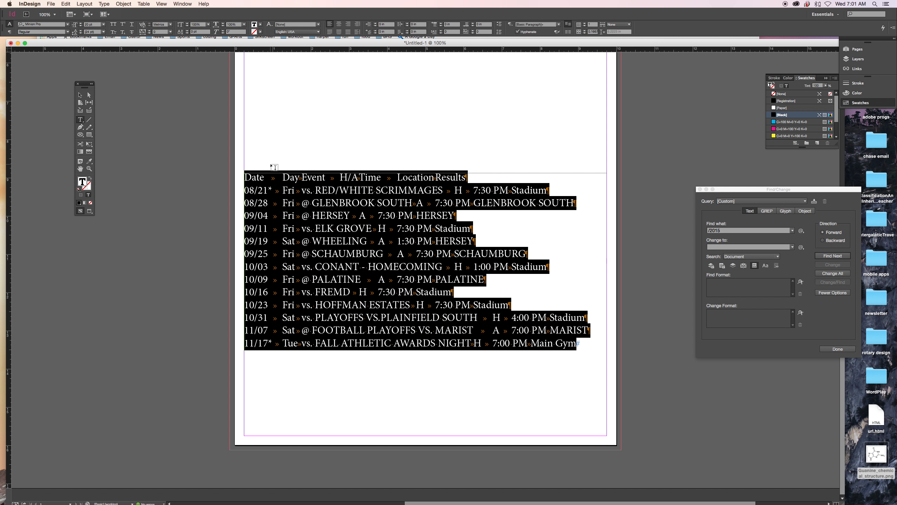
Bring up the Type commands with all schedule text selected
{"action": "left_click", "coordinate": [104, 4]}
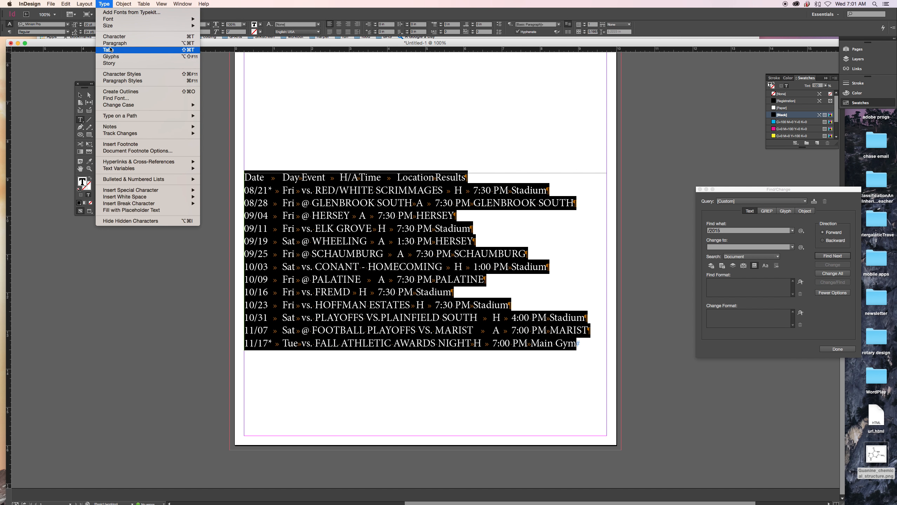
Set left, center and right tab stops on the Tabs ruler for the Date, Day, Event, H/A, Time and Location columns
{"action": "left_click", "coordinate": [108, 50]}
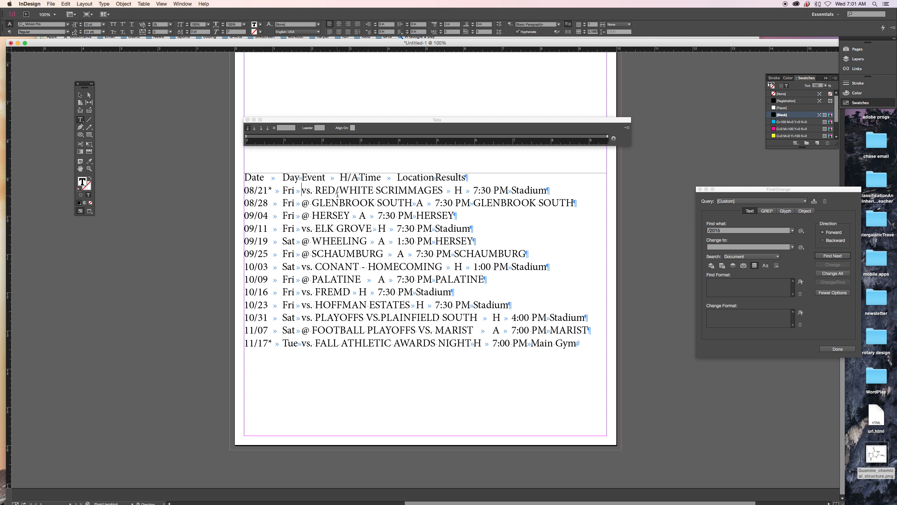
{"action": "key", "text": "cmd+a"}
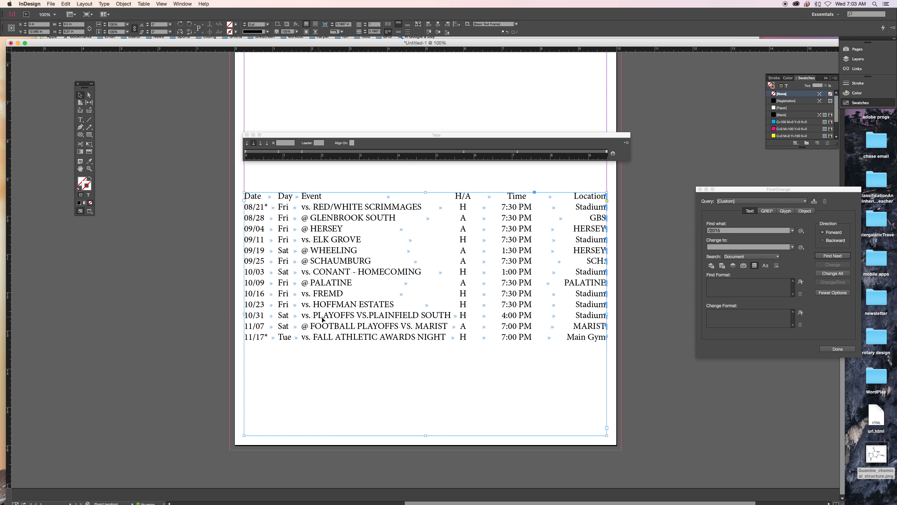
{"action": "mouse_move", "coordinate": [463, 225]}
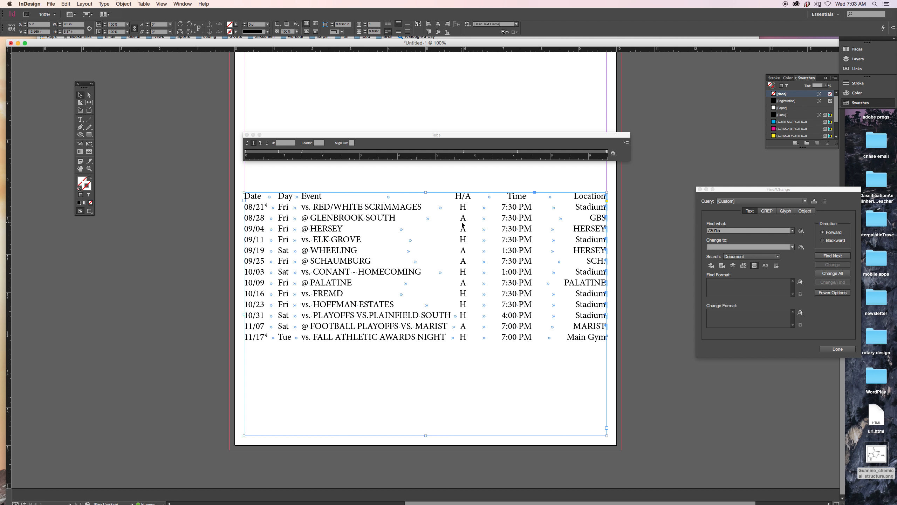
{"action": "mouse_move", "coordinate": [84, 117]}
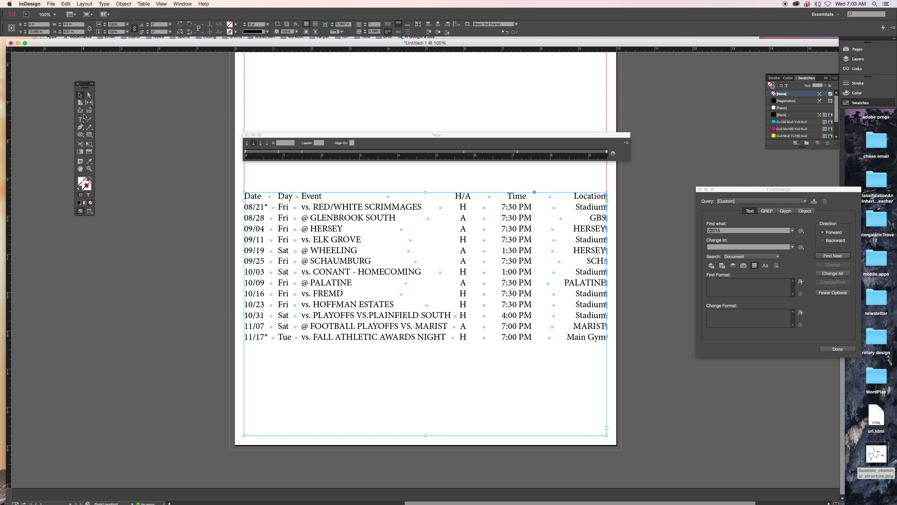
{"action": "left_click", "coordinate": [347, 316]}
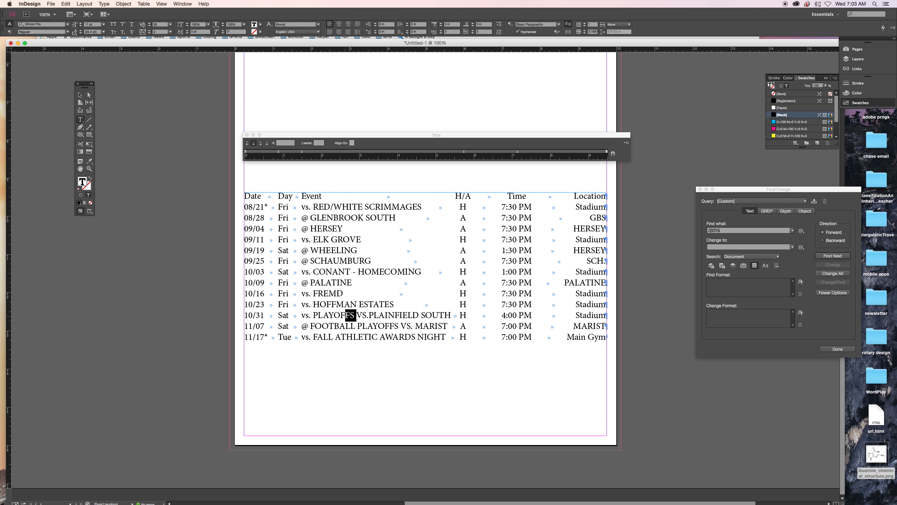